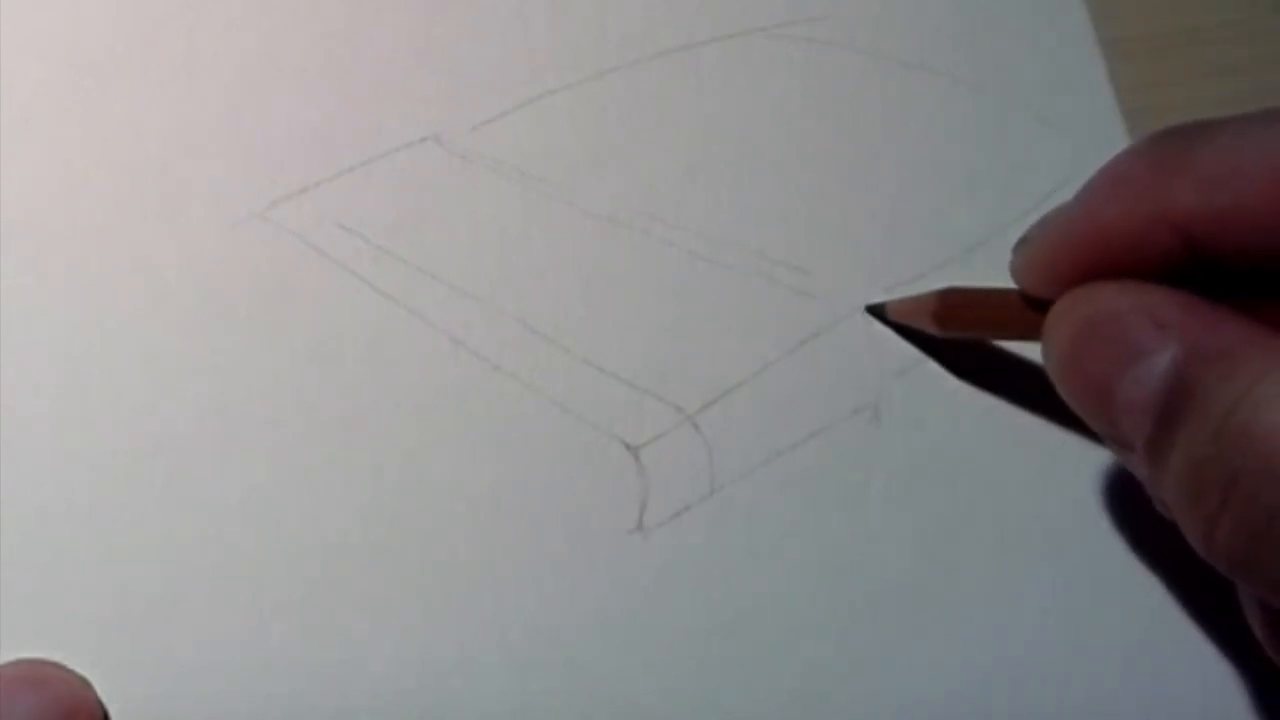
{"action": "mouse_move", "coordinate": [1080, 250]}
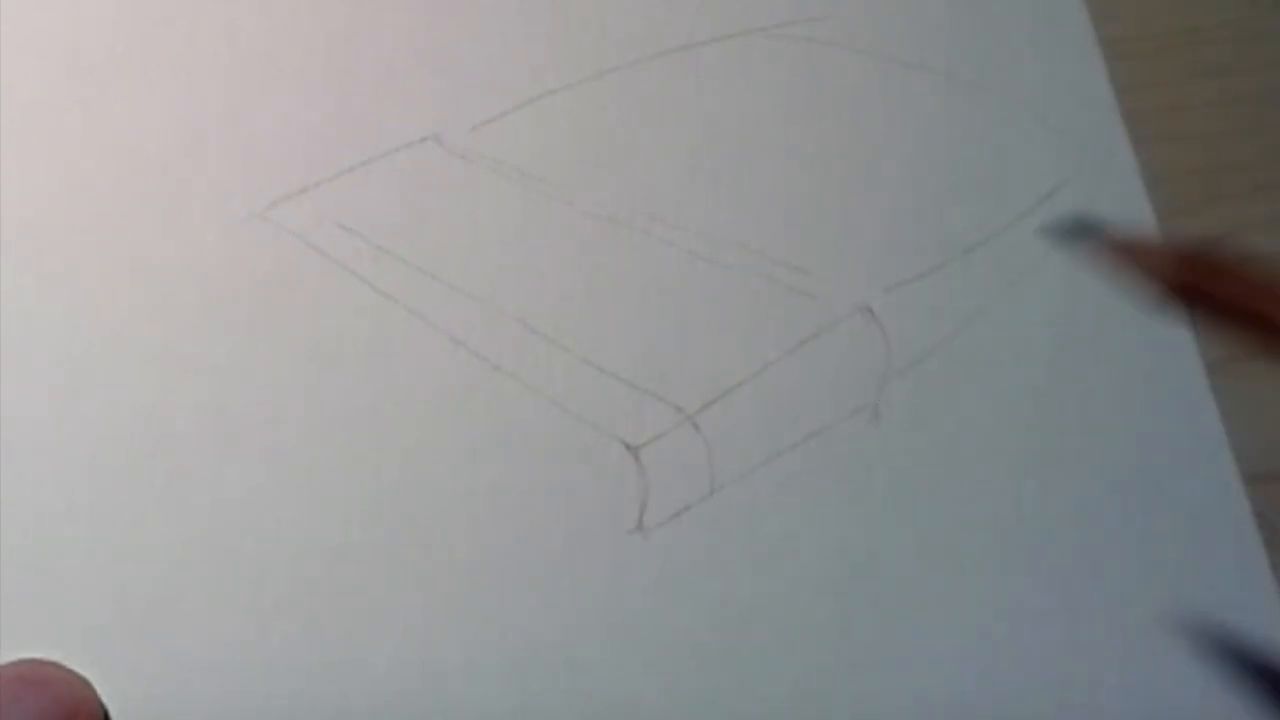